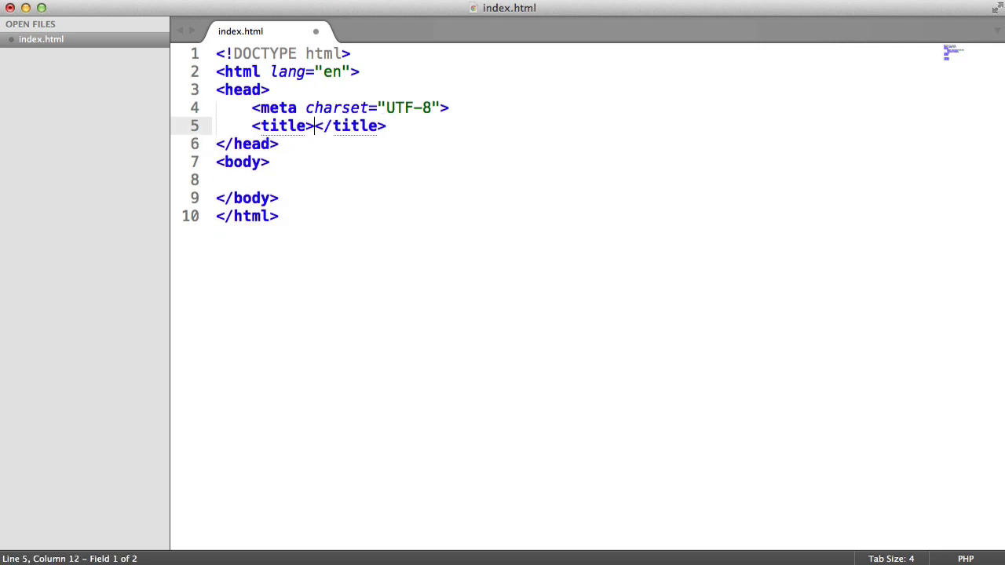
- Title the page Fonts and start a stylesheet link with href beginning css/
type("Fonts")
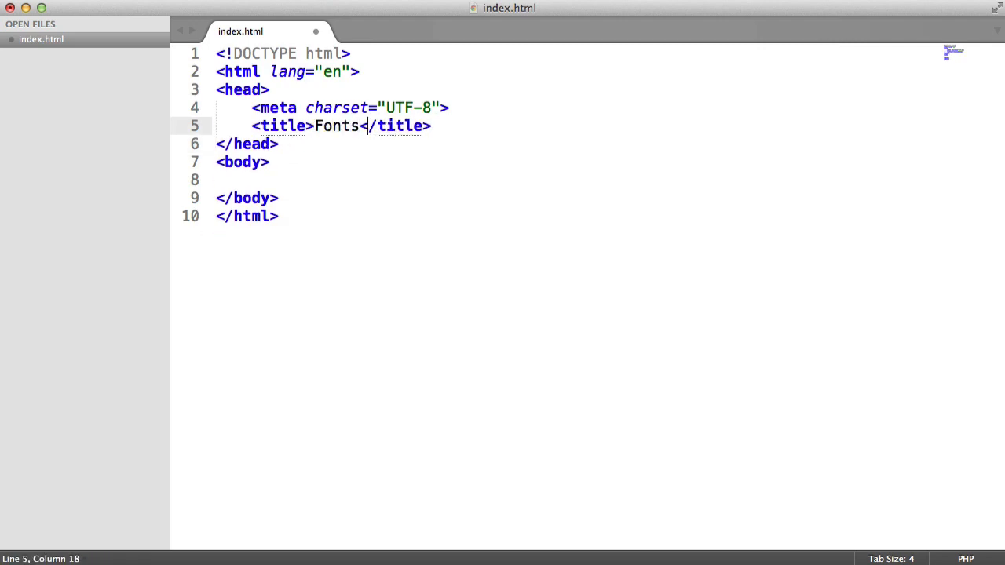
type("link rel=\"stylesheet\" href=\"\">")
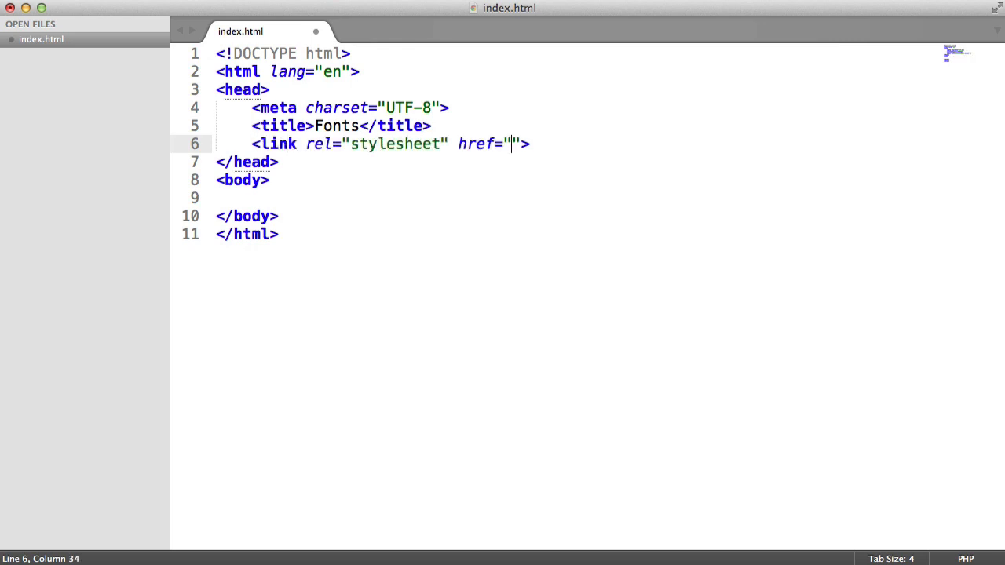
type("css/")
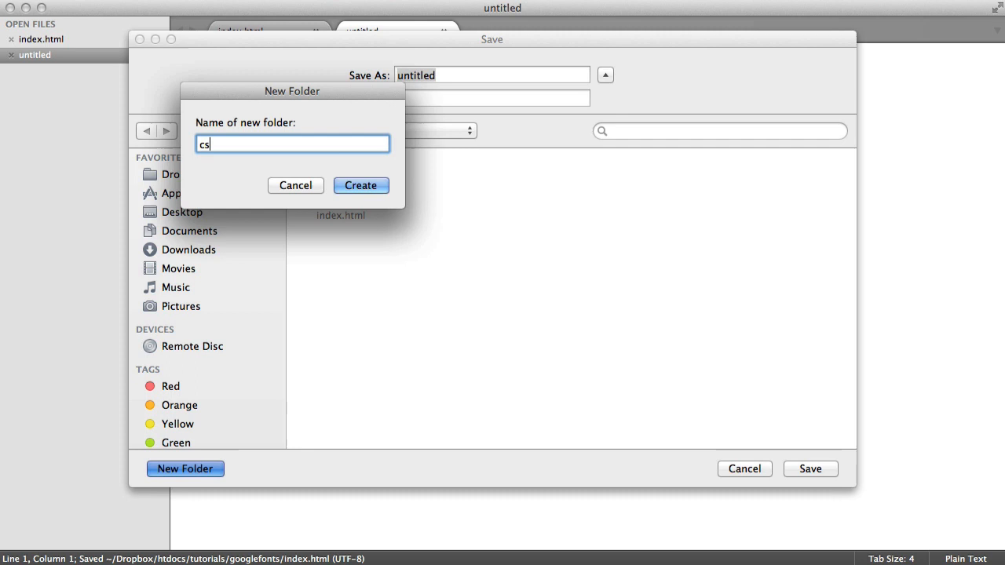
- Create a css folder beside index.html and save the new file there as main.css
left_click(361, 185)
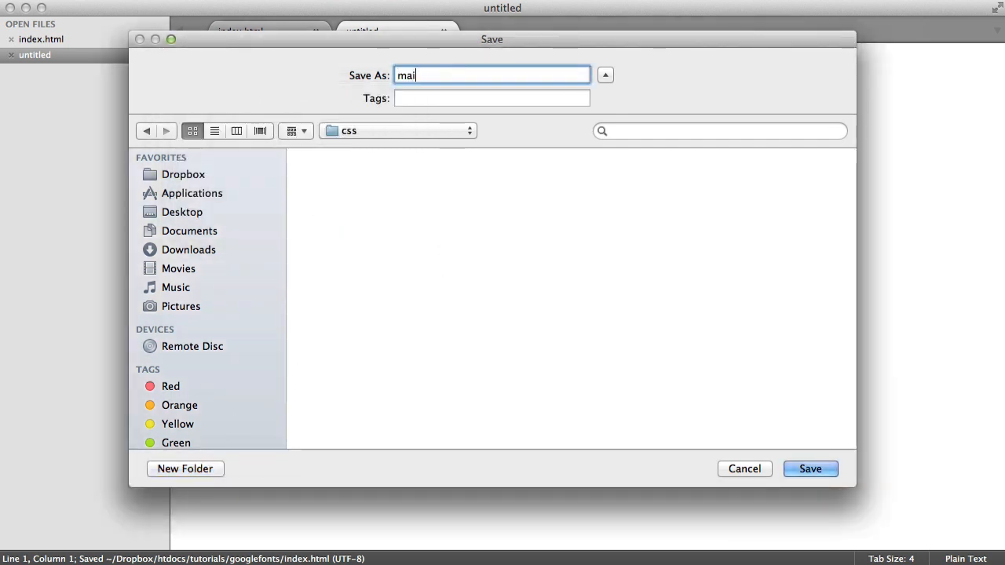
left_click(810, 467)
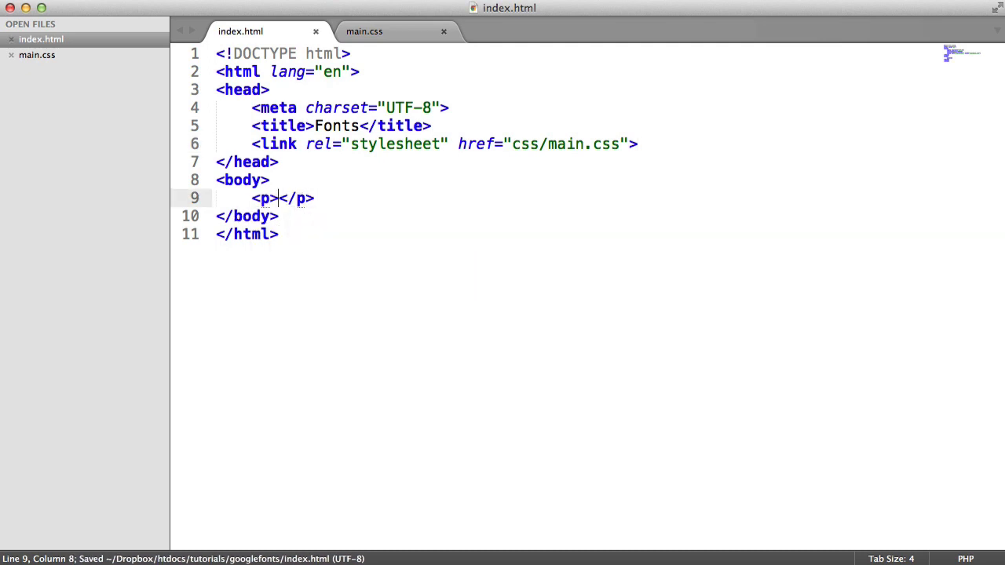
- Fill the body paragraph with Hello, I am a paragraph of text
type("Hello, I am a")
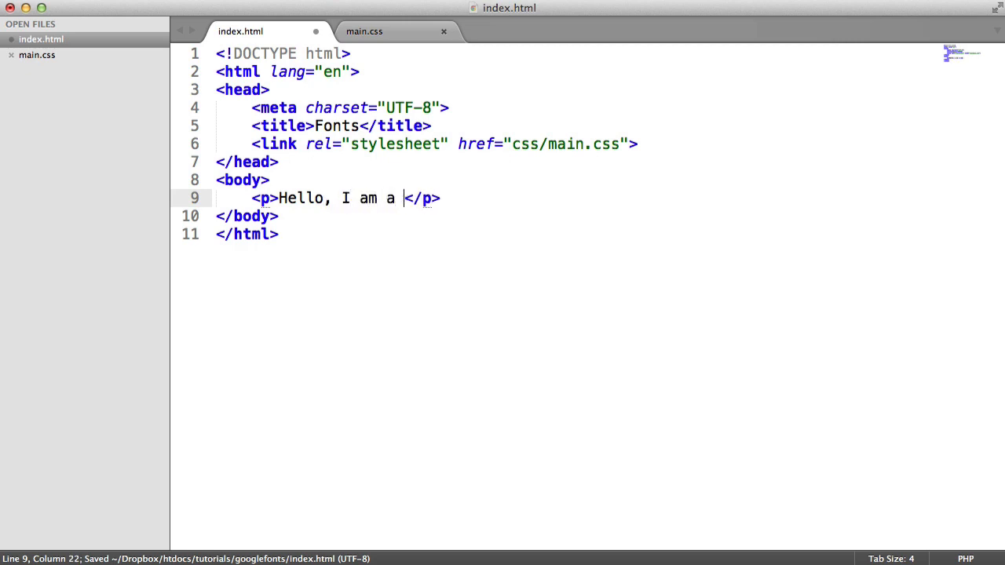
type("paragraph of te")
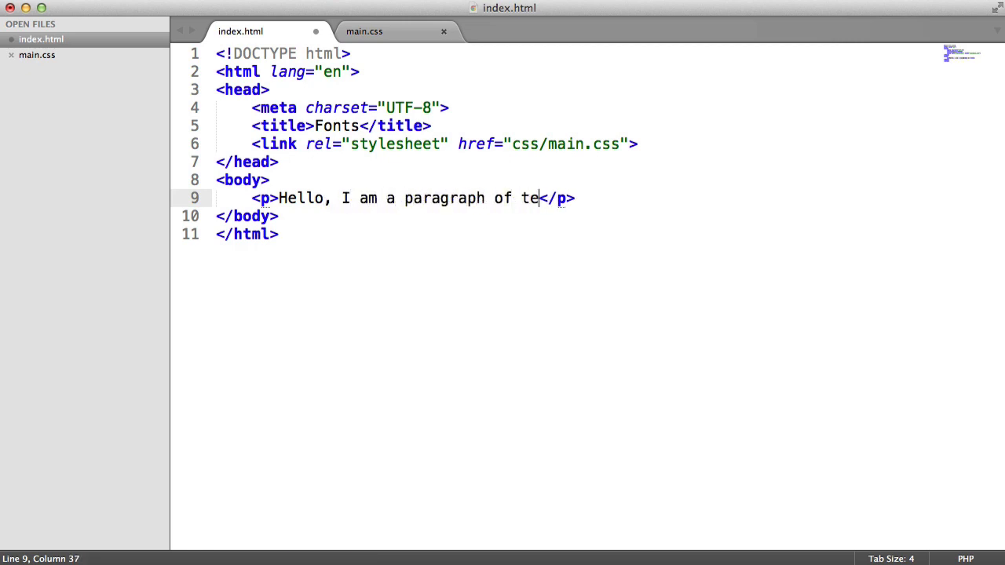
type("xt.")
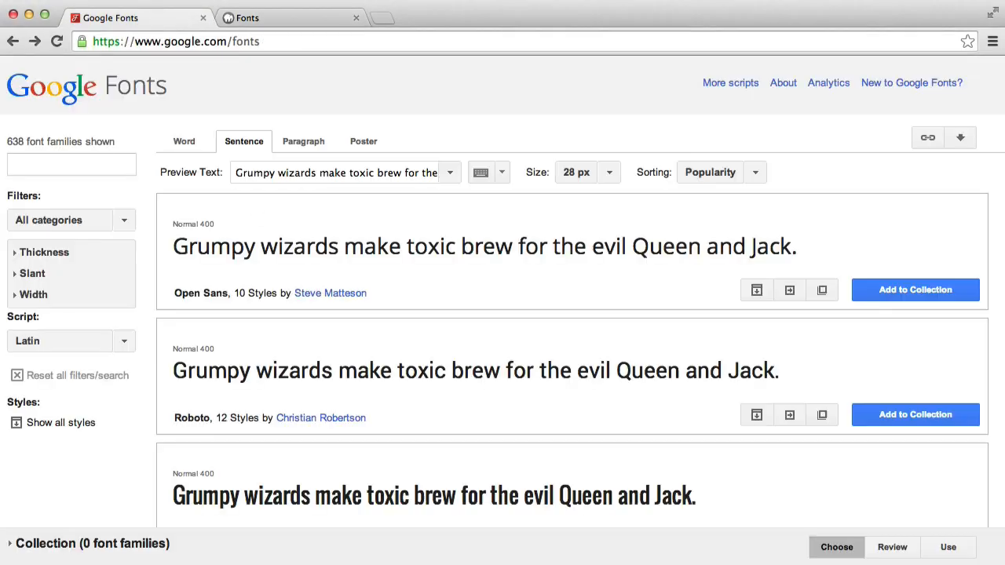
mouse_move(235, 277)
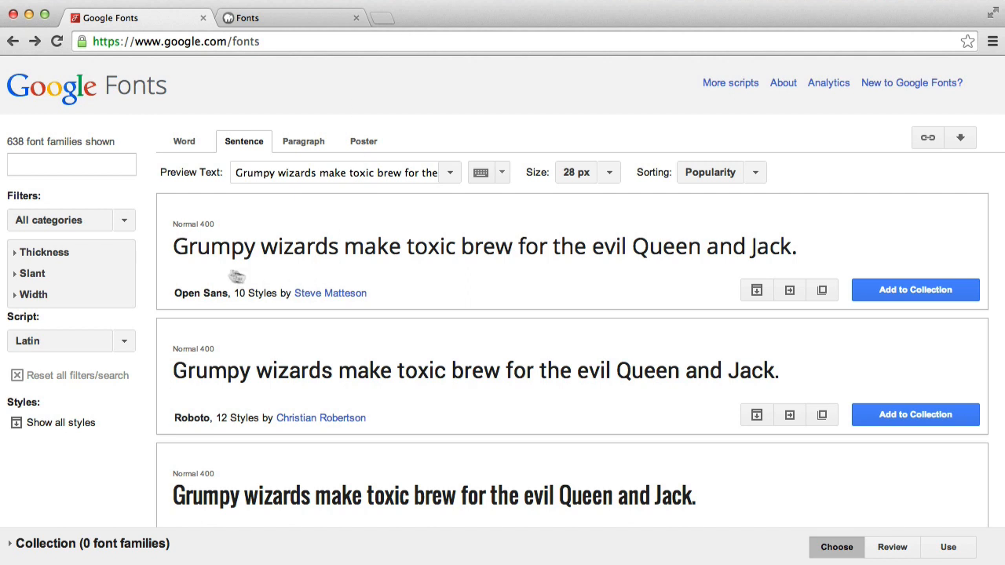
mouse_move(353, 252)
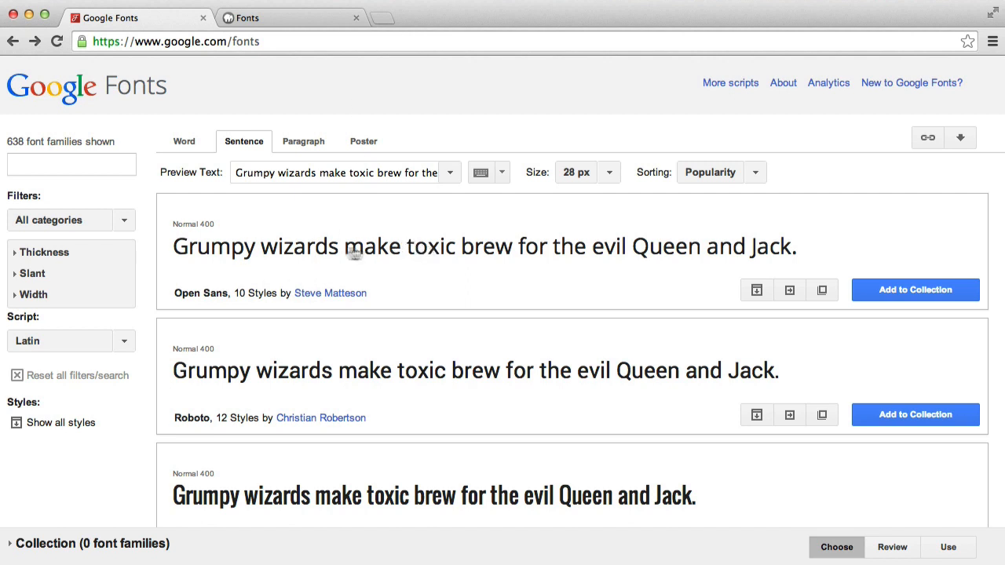
mouse_move(217, 255)
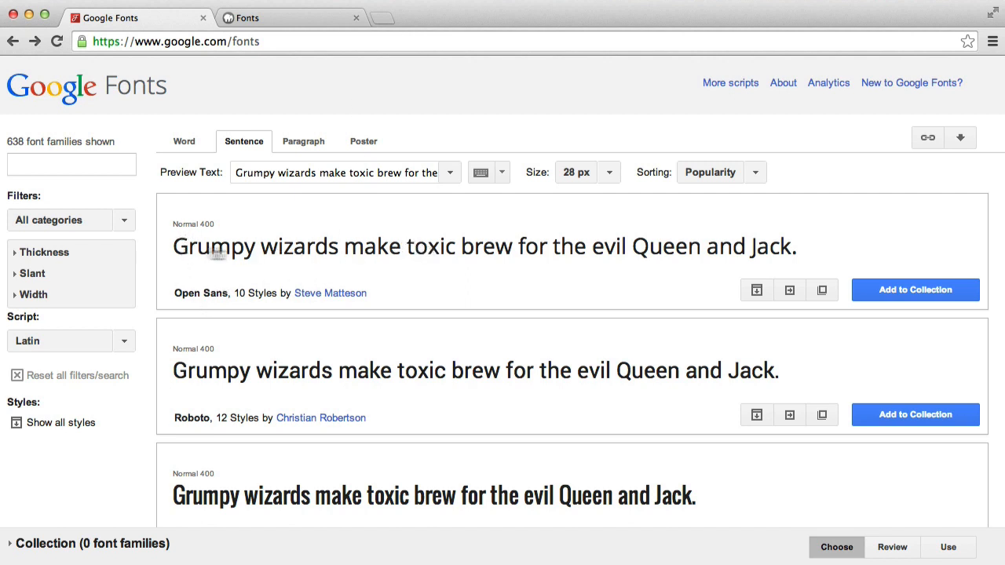
- Open the Open Sans embed options and tick Light 300 alongside Normal 400
left_click(823, 288)
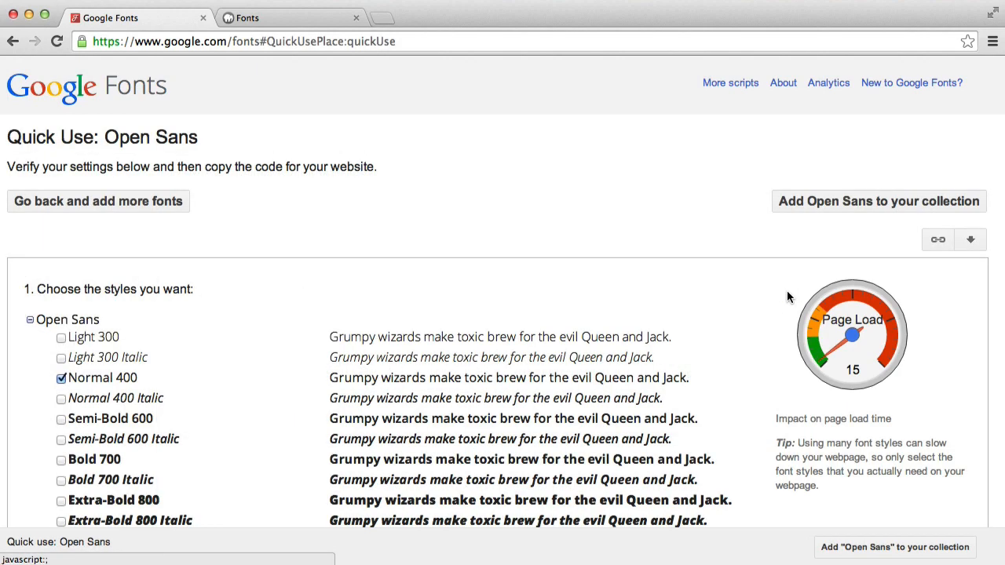
mouse_move(285, 286)
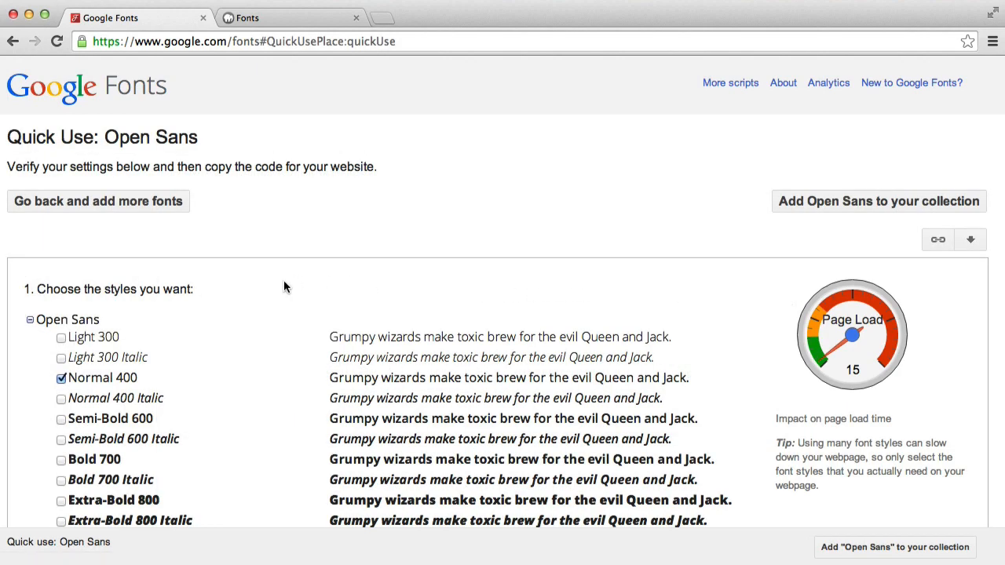
scroll("down", 3)
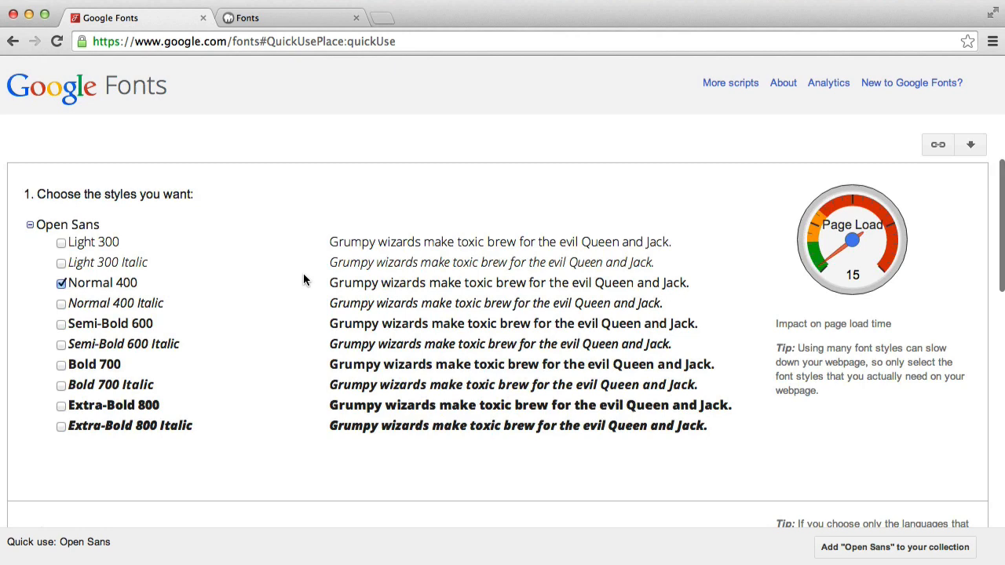
scroll("down", 3)
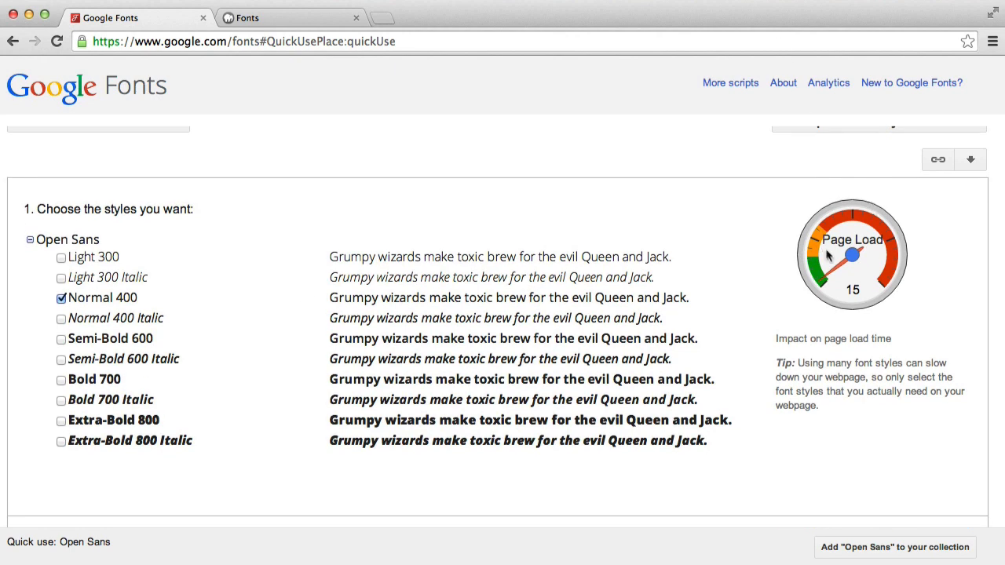
mouse_move(54, 339)
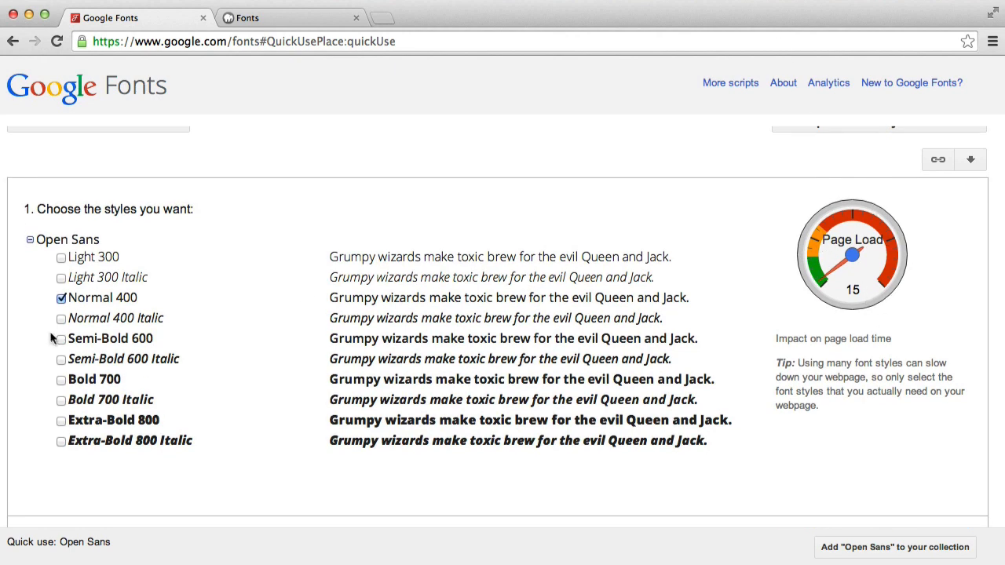
mouse_move(72, 379)
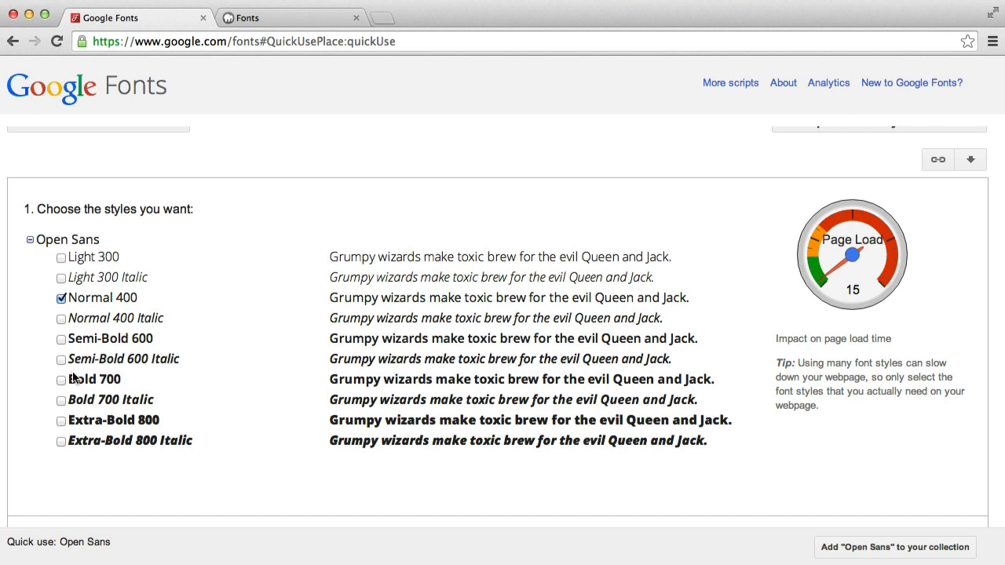
mouse_move(78, 364)
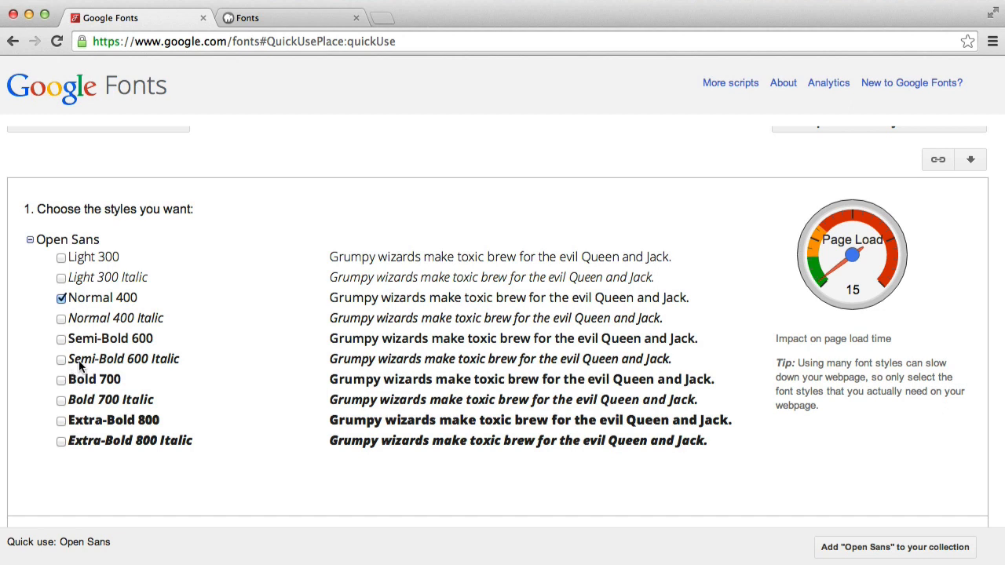
mouse_move(69, 286)
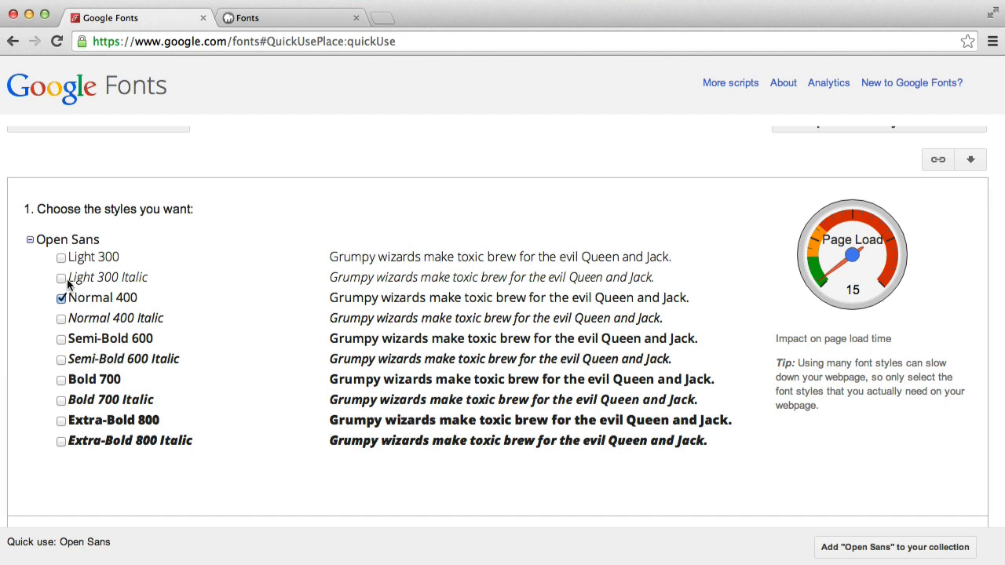
mouse_move(87, 292)
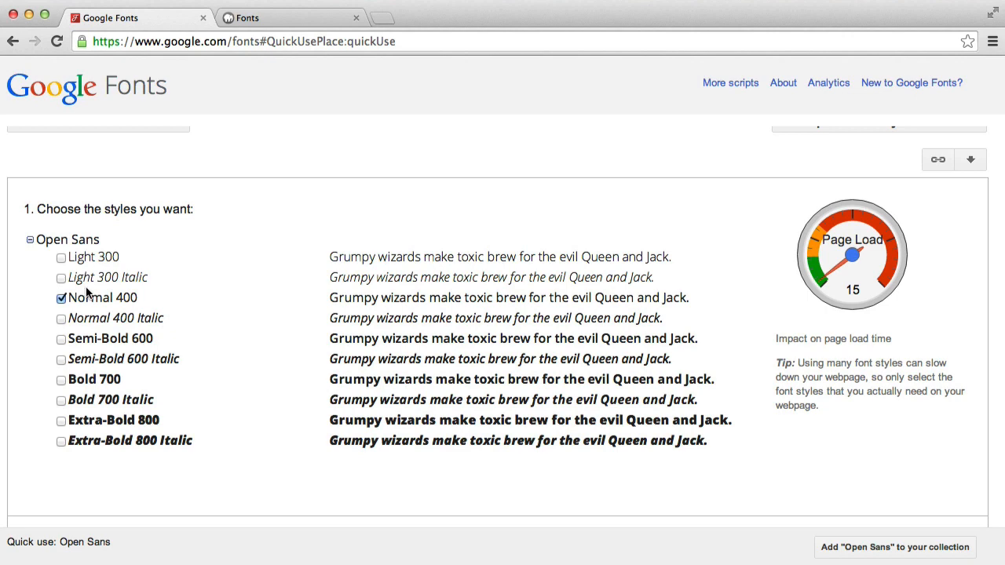
mouse_move(82, 295)
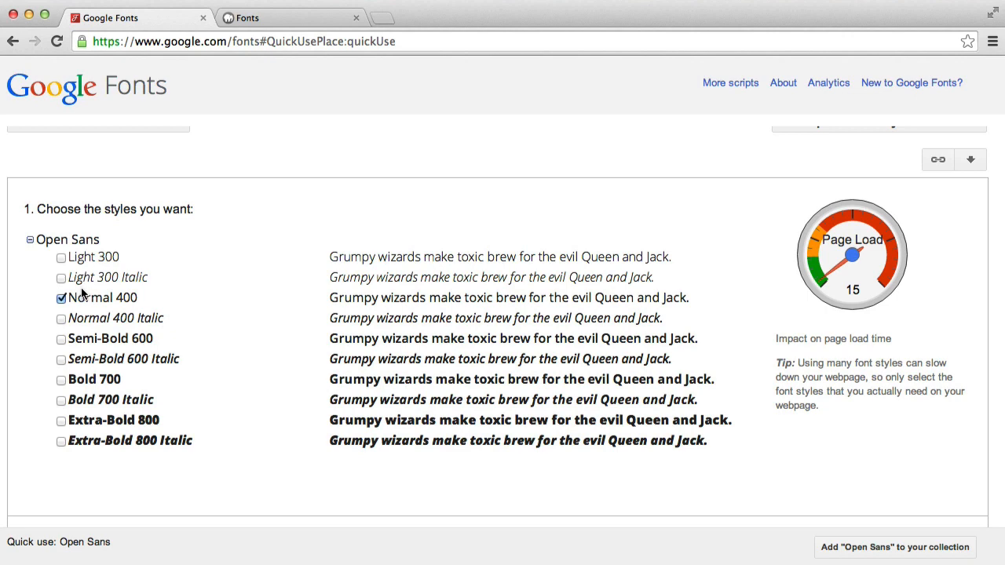
scroll("up", 3)
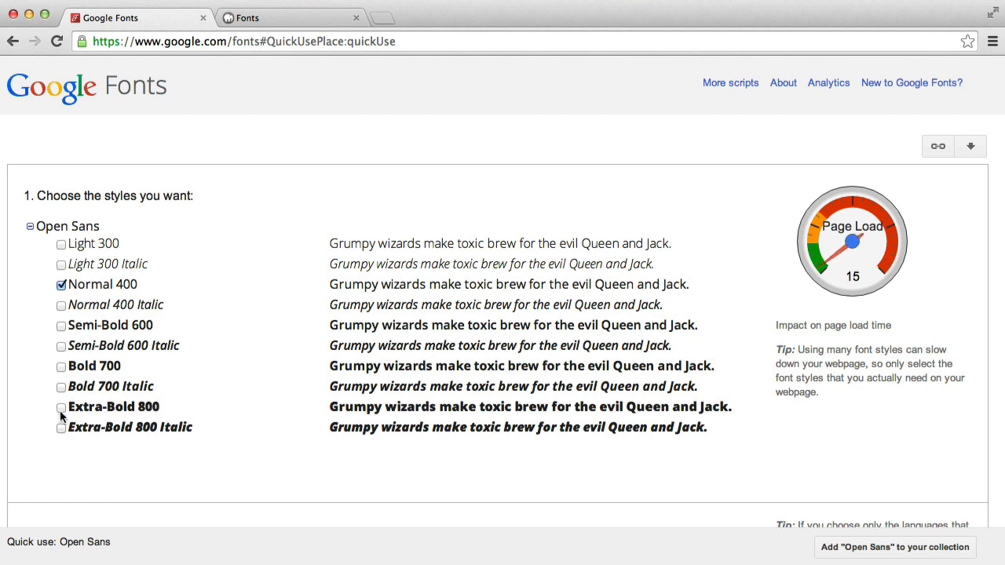
mouse_move(77, 338)
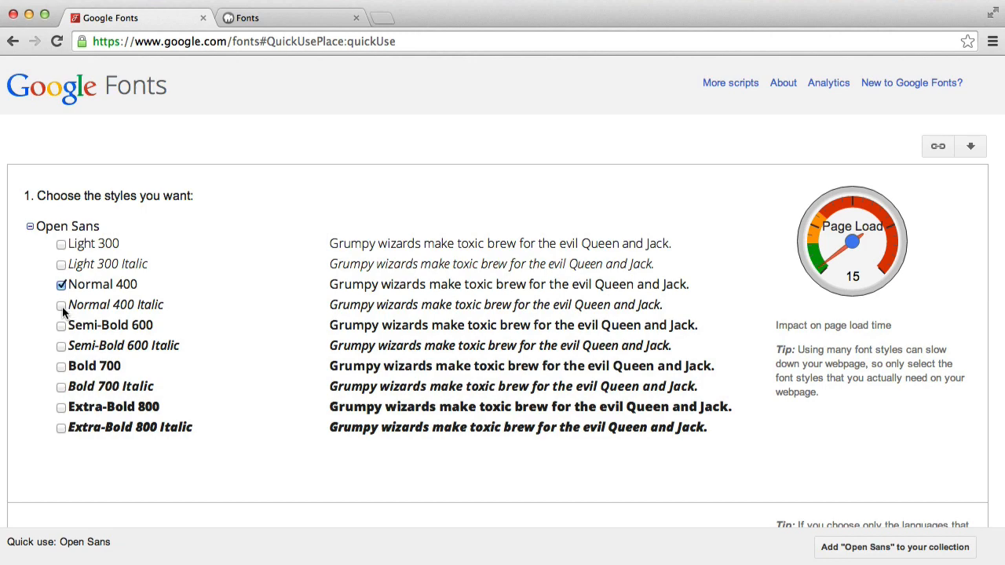
left_click(61, 245)
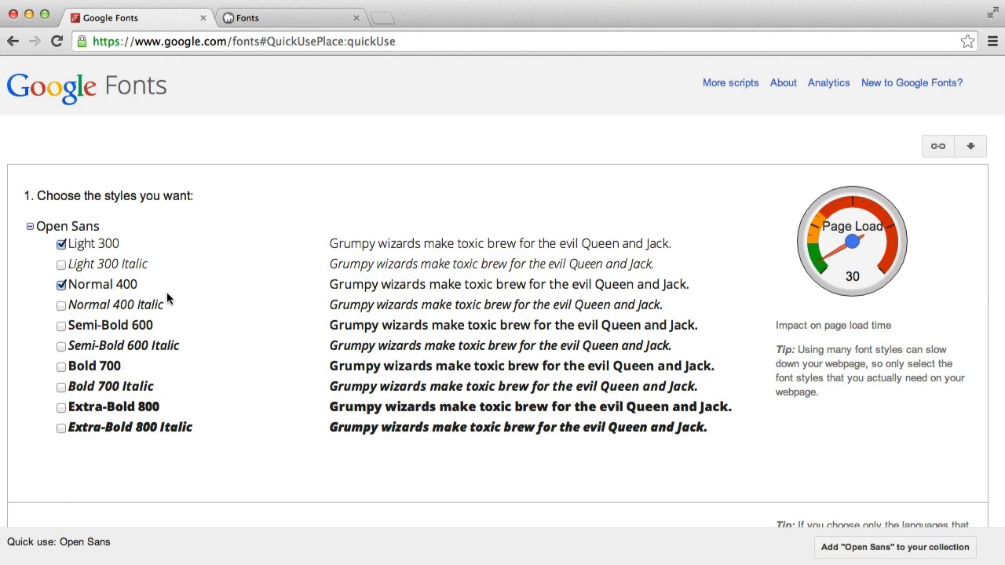
scroll("down", 3)
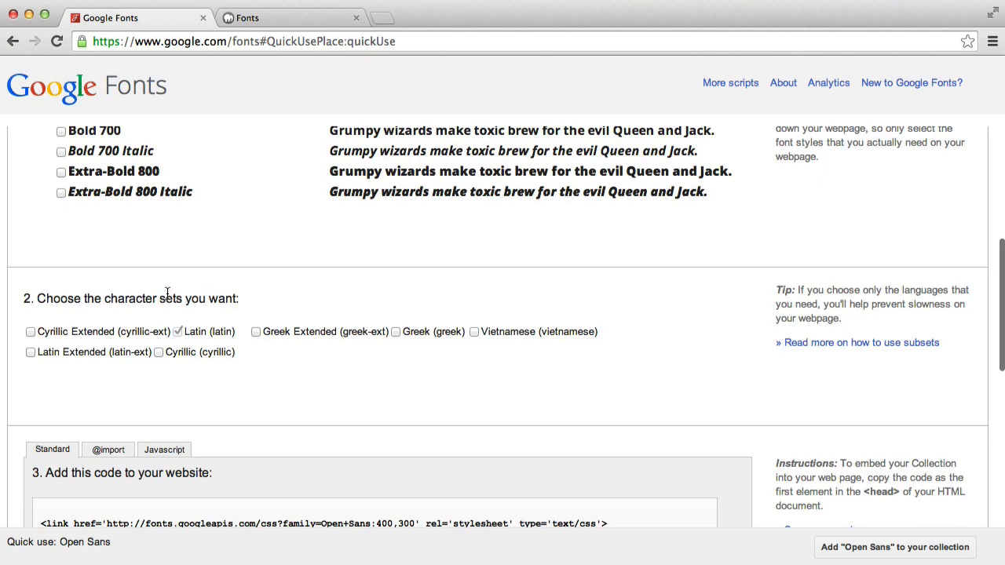
scroll("down", 3)
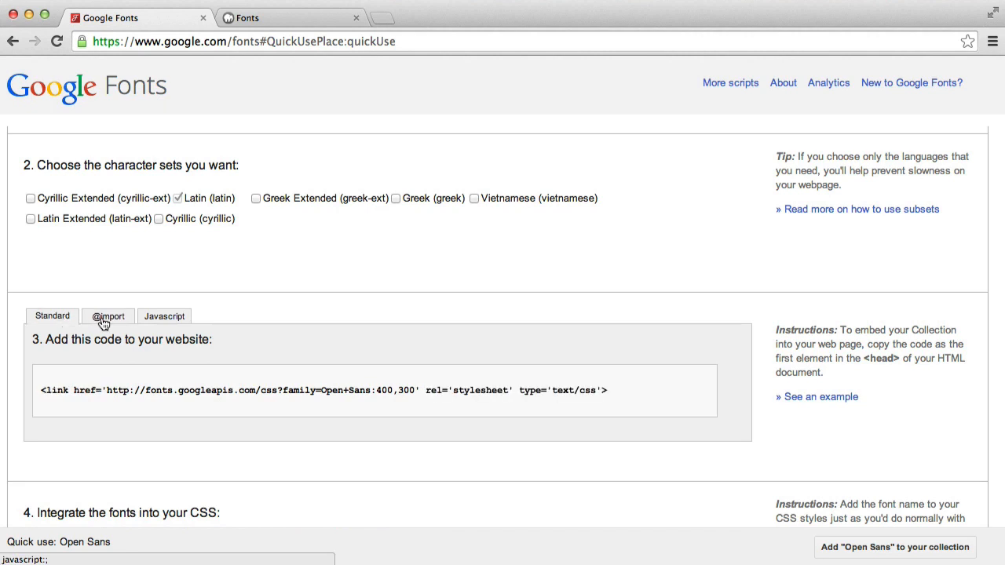
left_click(108, 315)
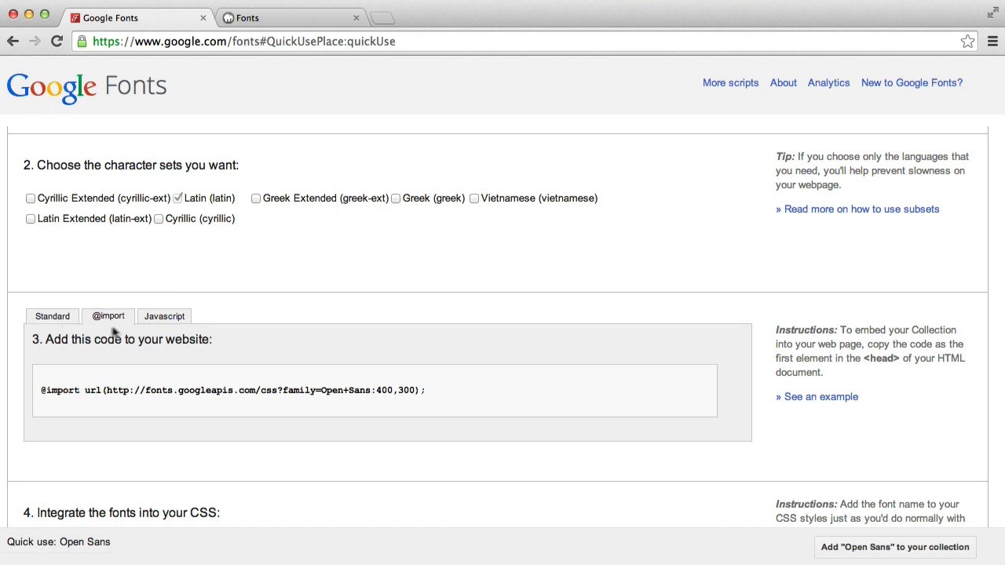
left_click(52, 315)
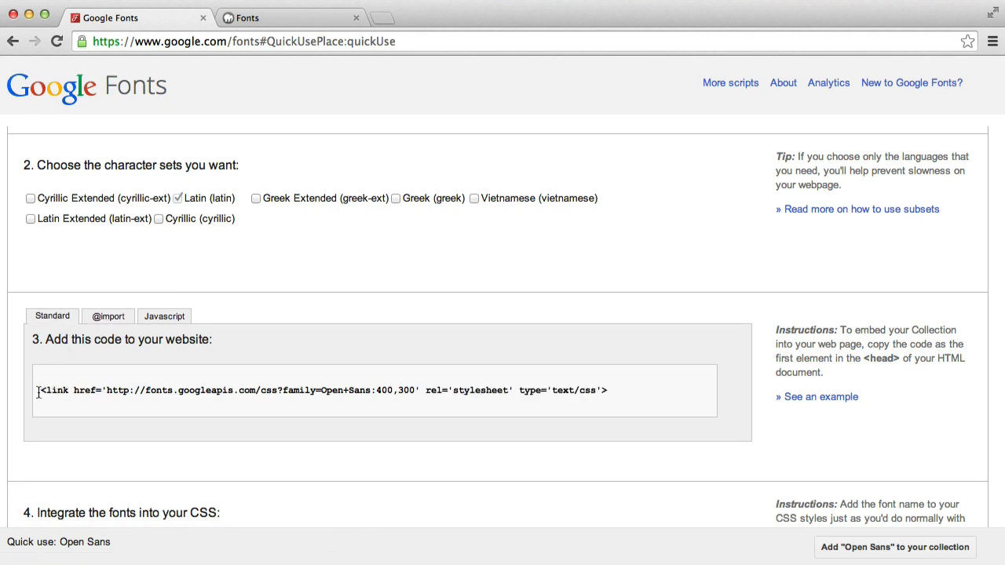
triple_click(322, 389)
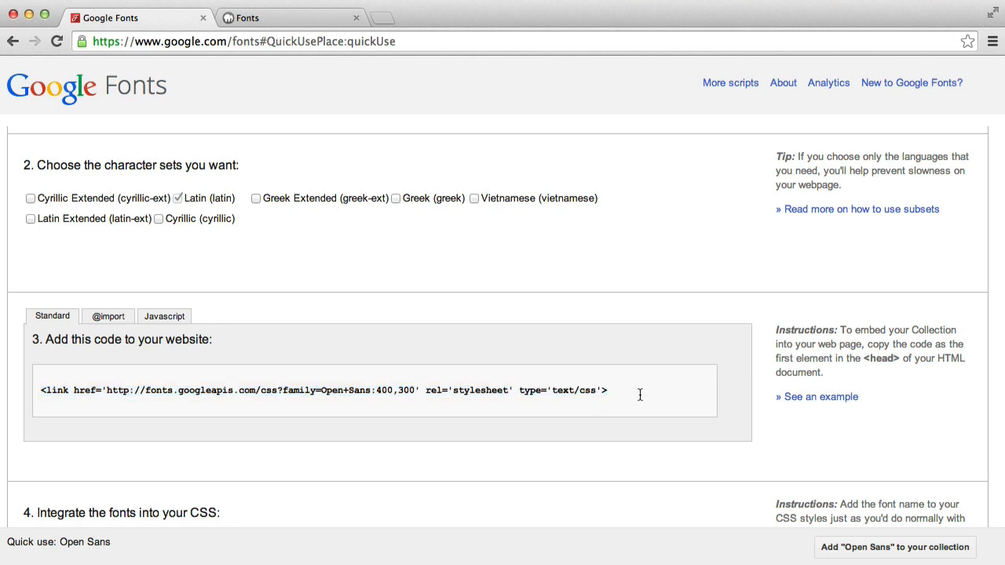
mouse_move(111, 302)
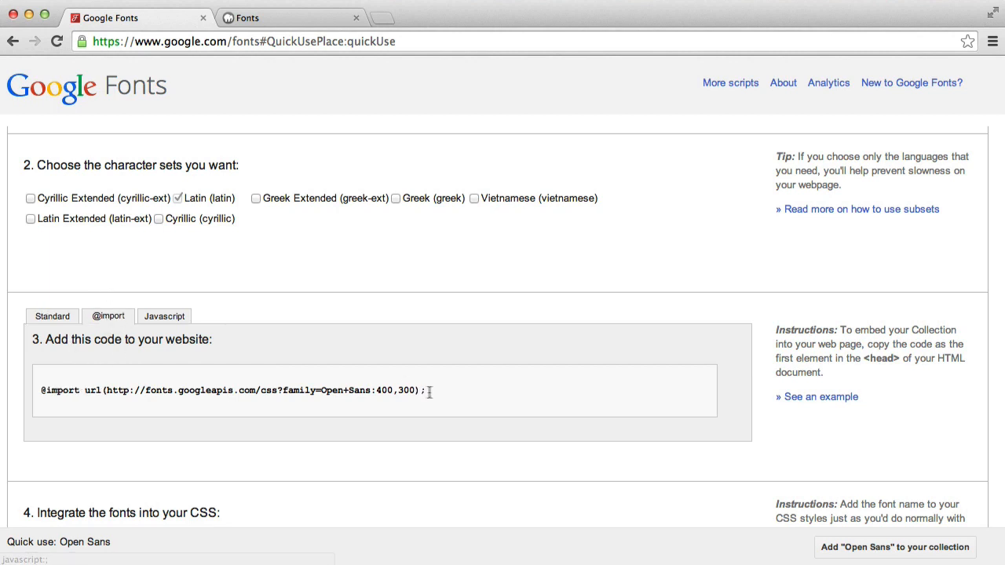
triple_click(233, 390)
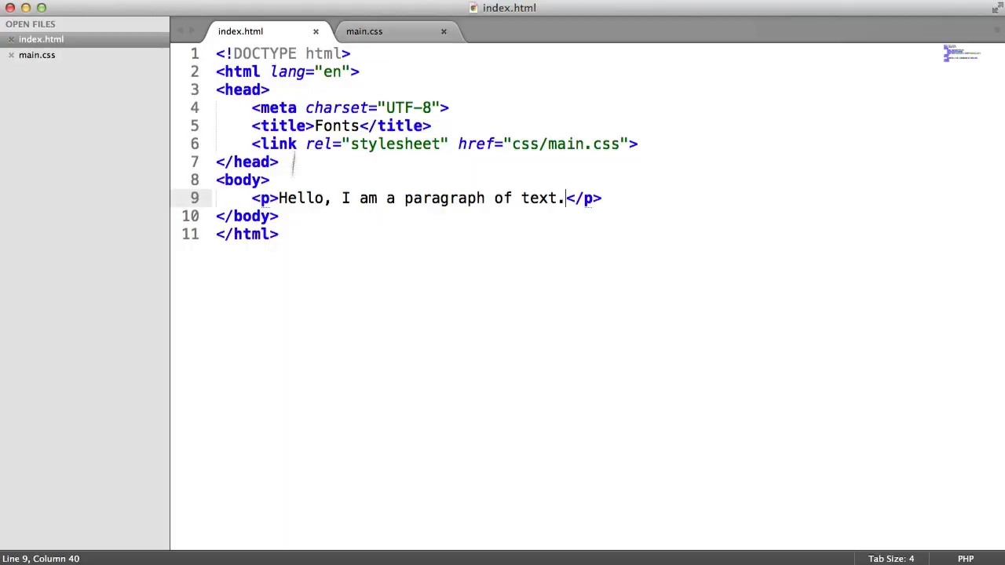
left_click(364, 31)
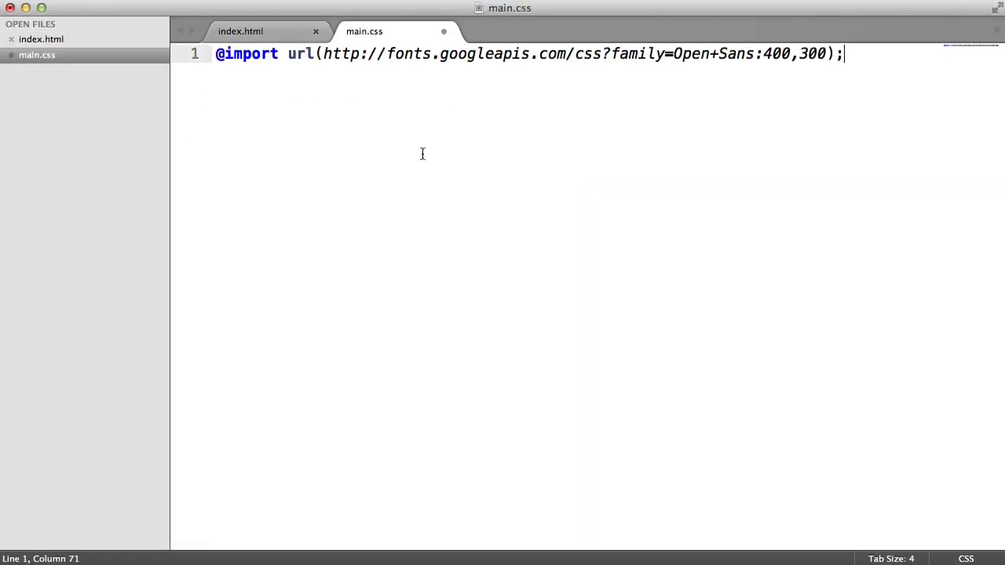
left_click(240, 32)
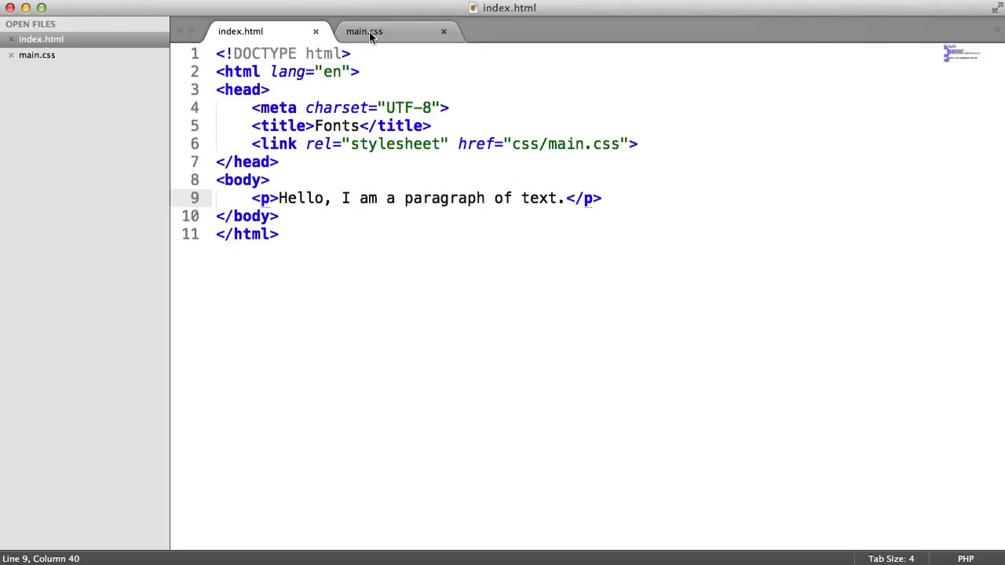
left_click(364, 32)
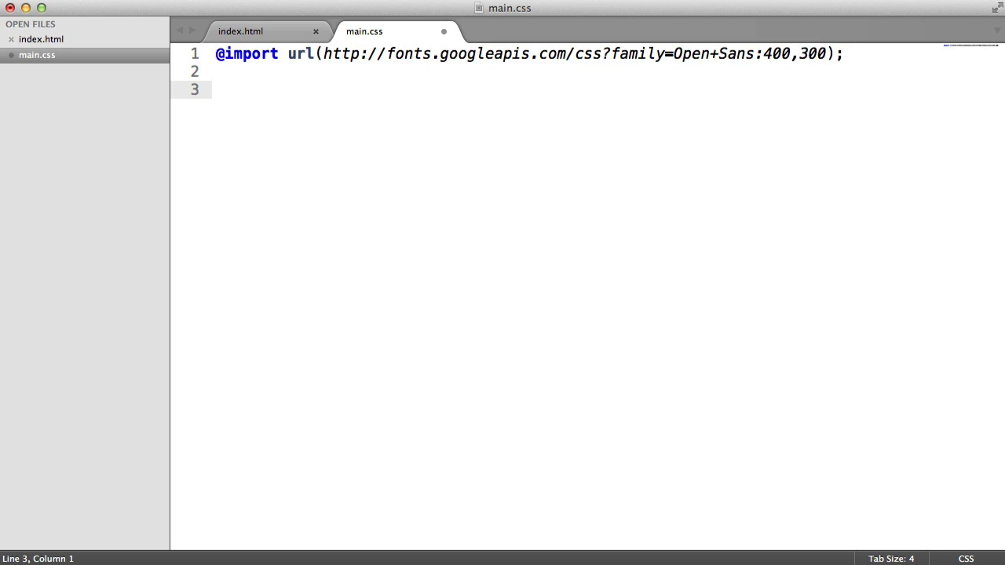
type("body {")
type("font-family: ;")
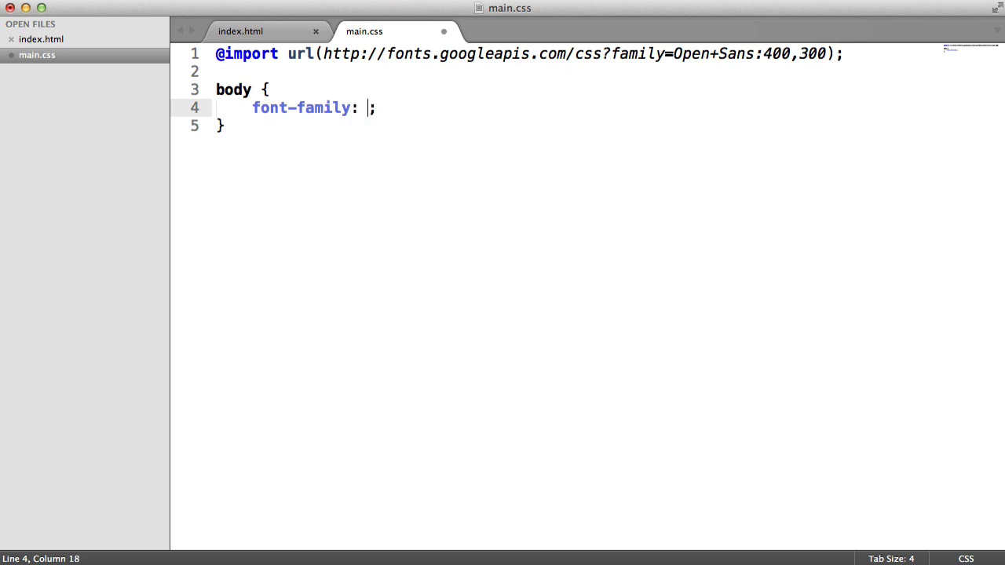
type("'")
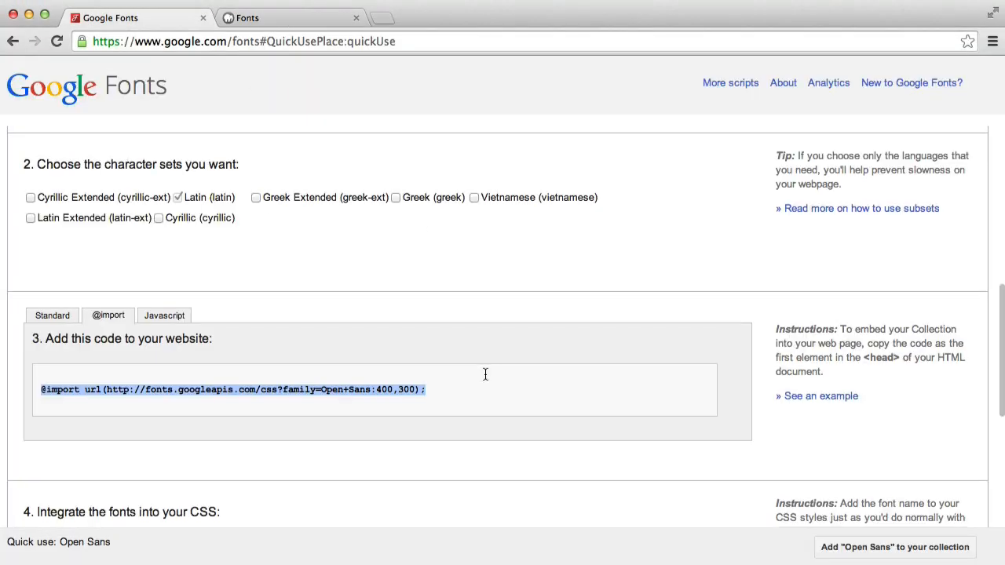
- Set body font-family to 'Open Sans', sans-serif and reload the localhost test page
scroll("down", 3)
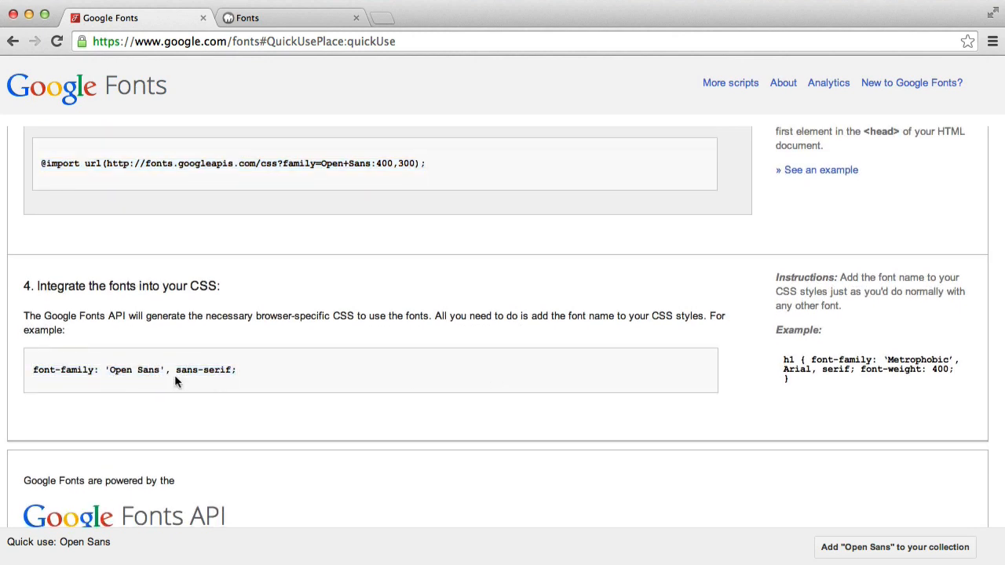
mouse_move(312, 384)
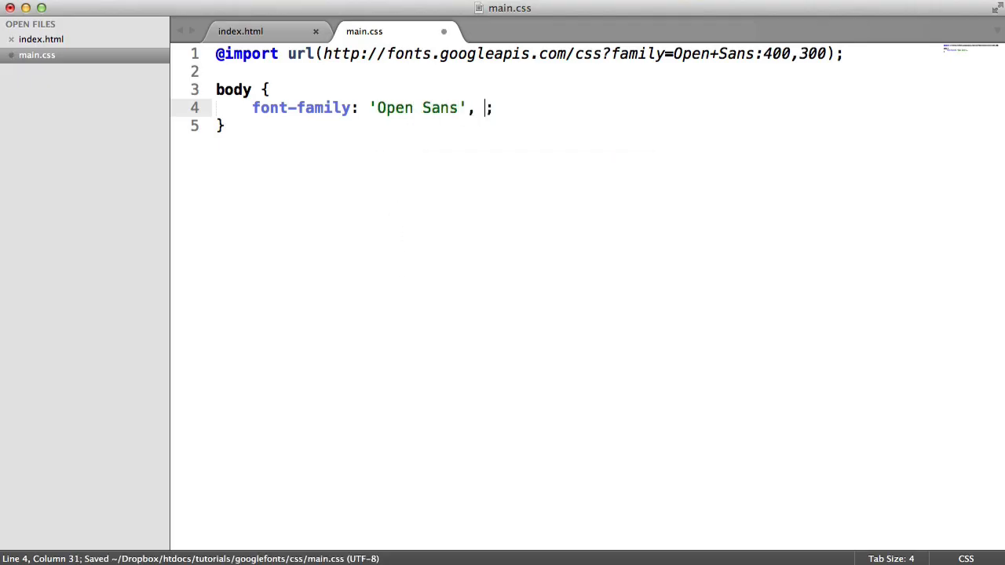
type("sans-s")
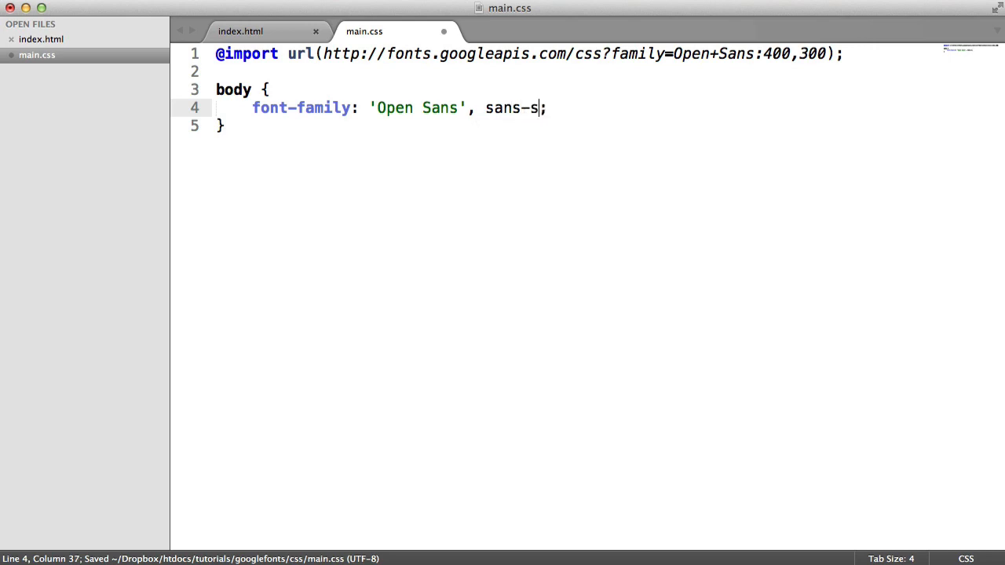
type("erif")
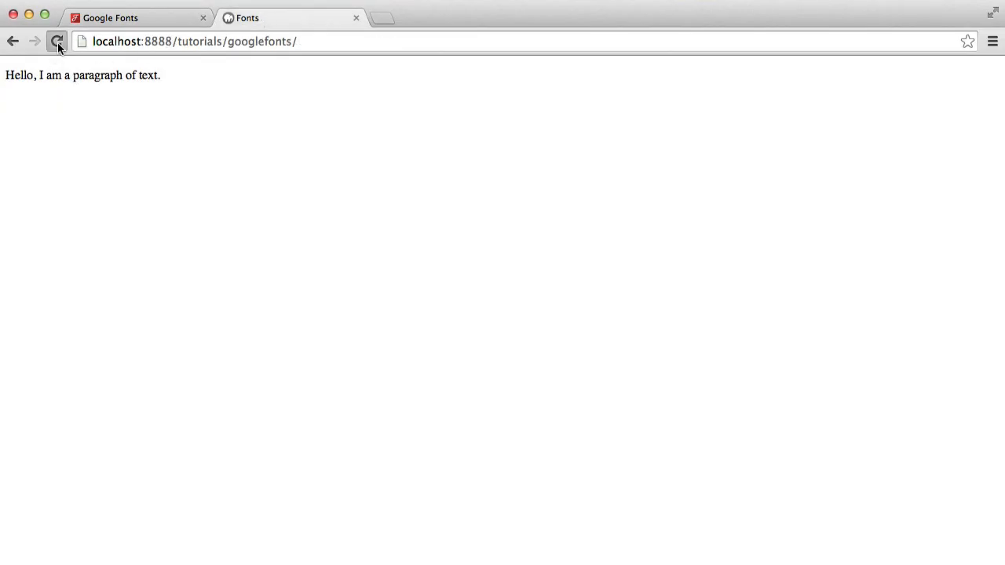
left_click(56, 41)
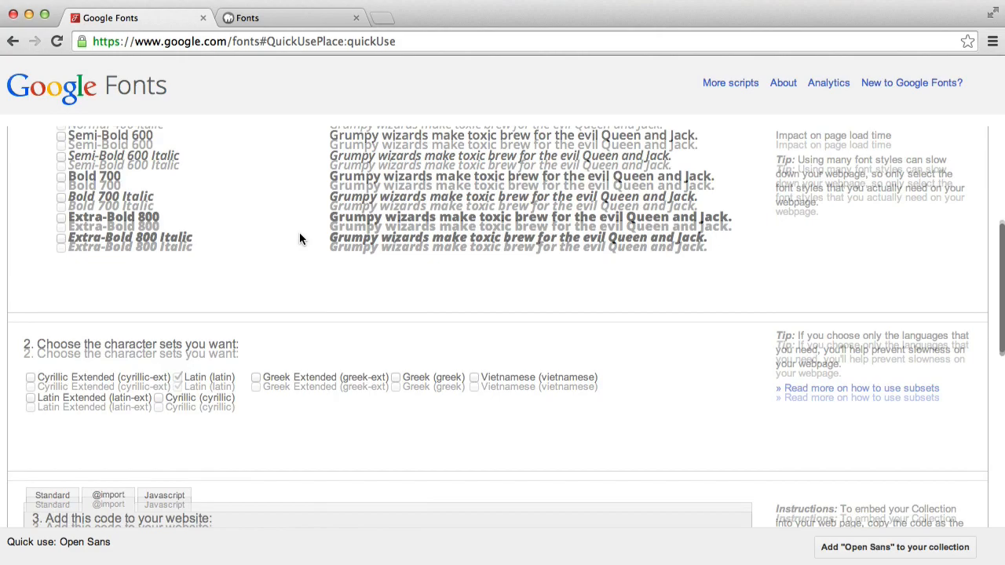
- Scroll back up to the Open Sans style checkboxes showing Light 300 and Normal 400
scroll("up", 3)
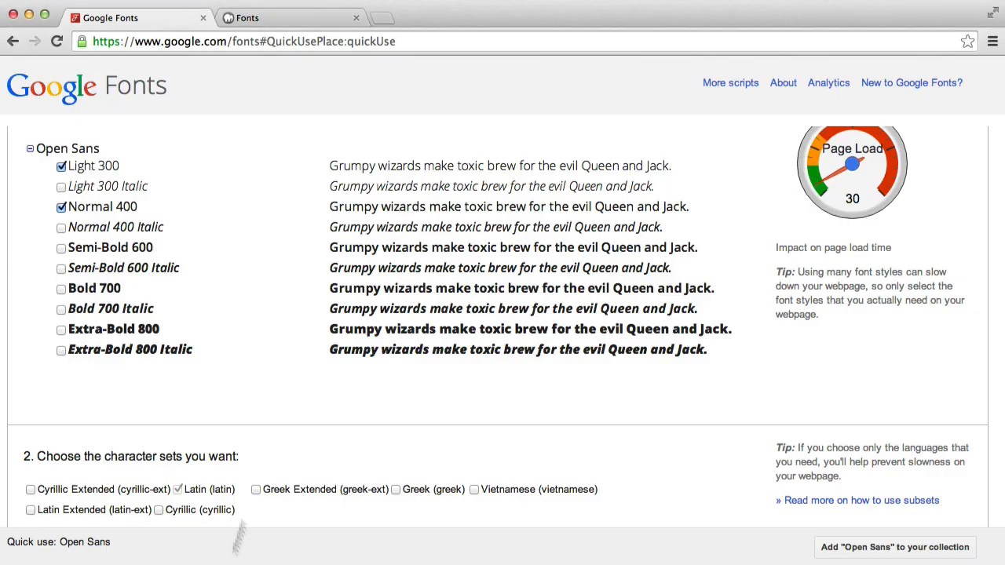
mouse_move(63, 295)
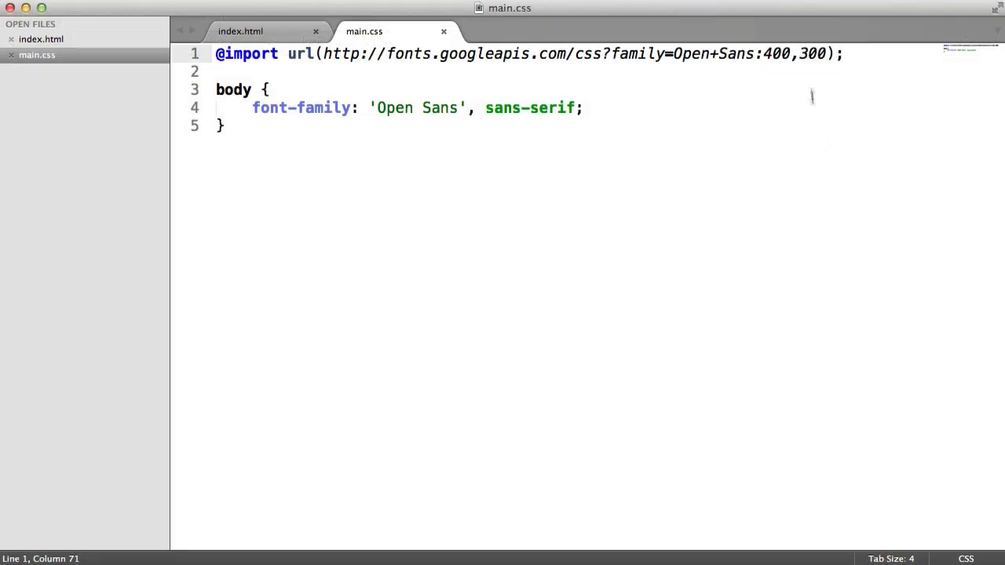
type(",700")
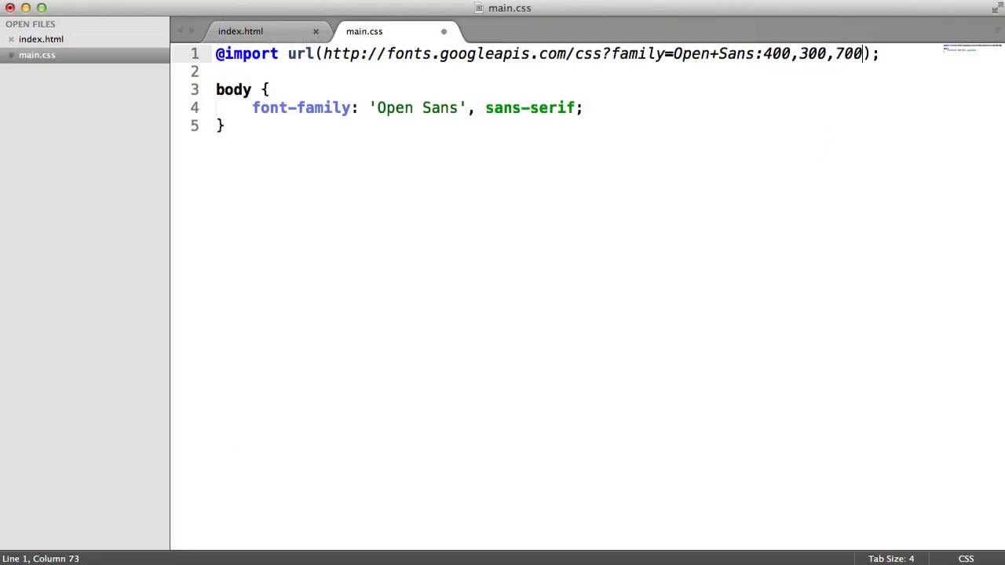
type("fo")
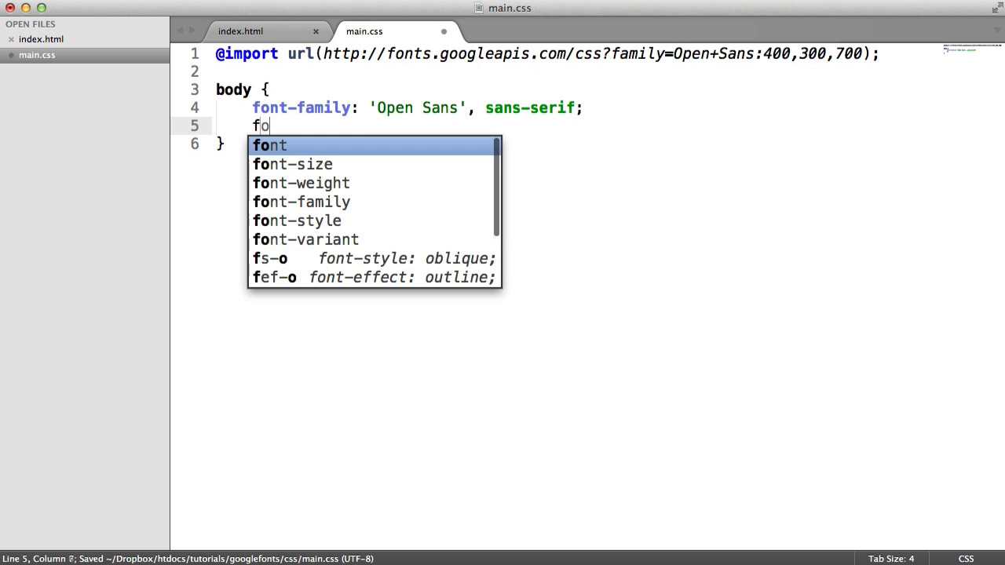